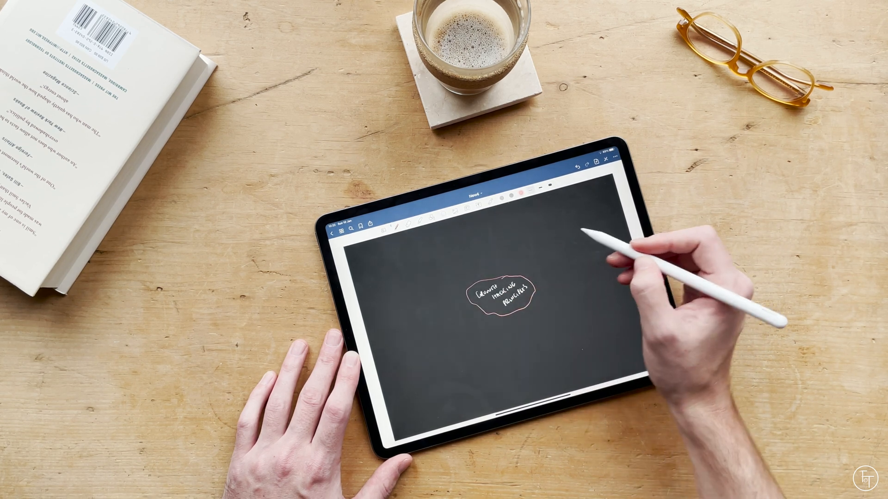
- Sketch the mind map with the Pencil in GoodNotes, then Google 'anki flashcards' in Safari
click(529, 189)
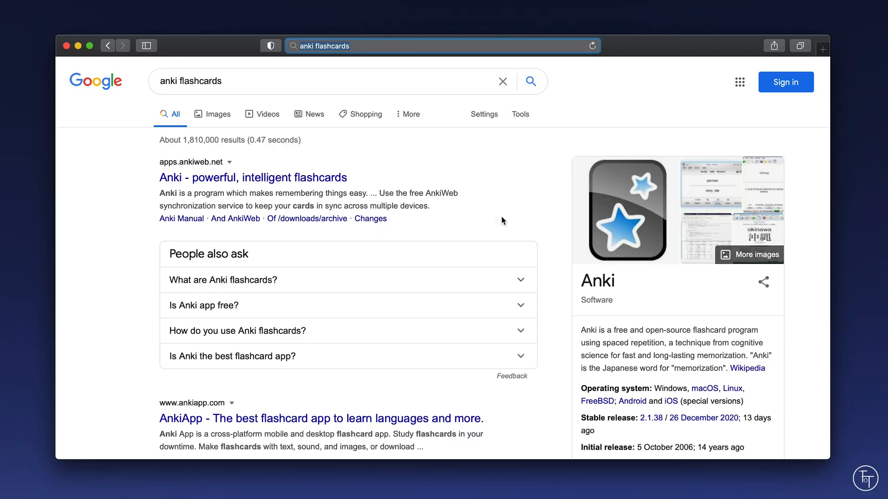
mouse_move(331, 184)
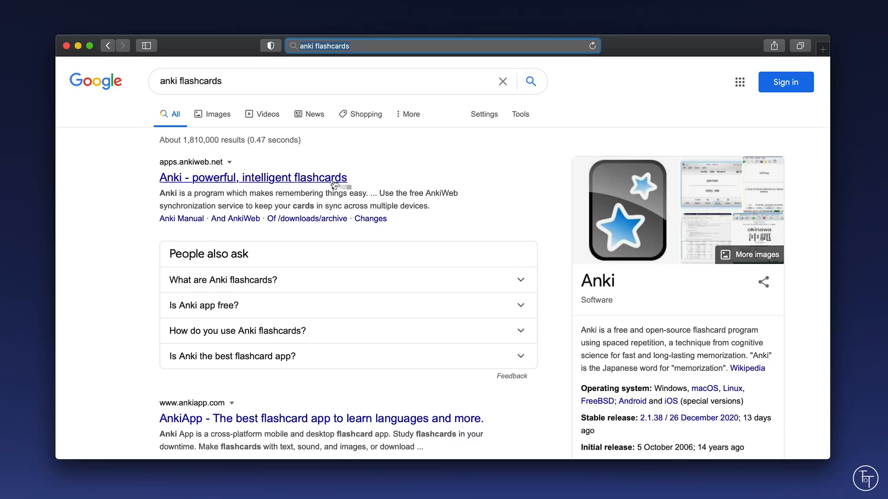
- Open the 'Anki - powerful, intelligent flashcards' result and scroll down to Download Anki
click(252, 178)
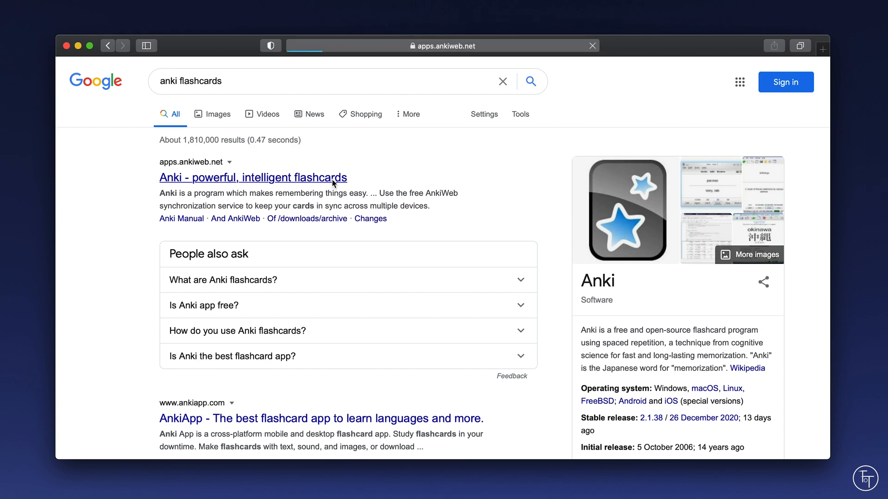
click(252, 178)
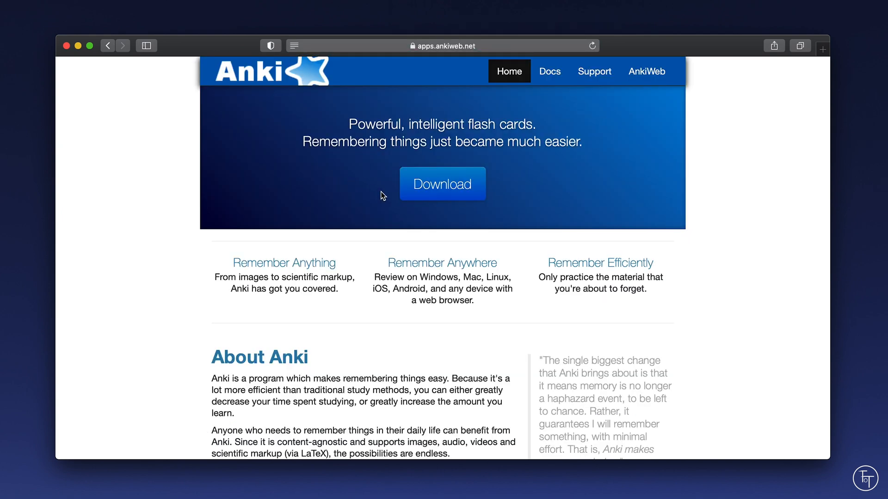
scroll(down, 3)
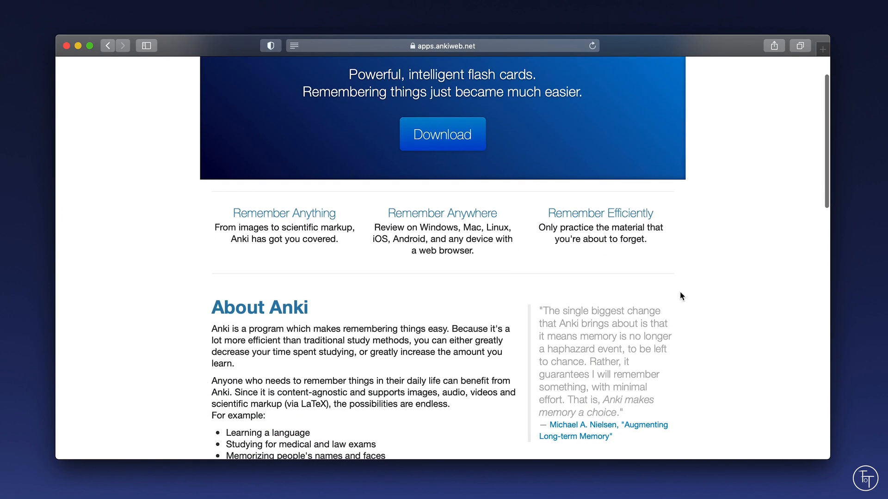
scroll(down, 3)
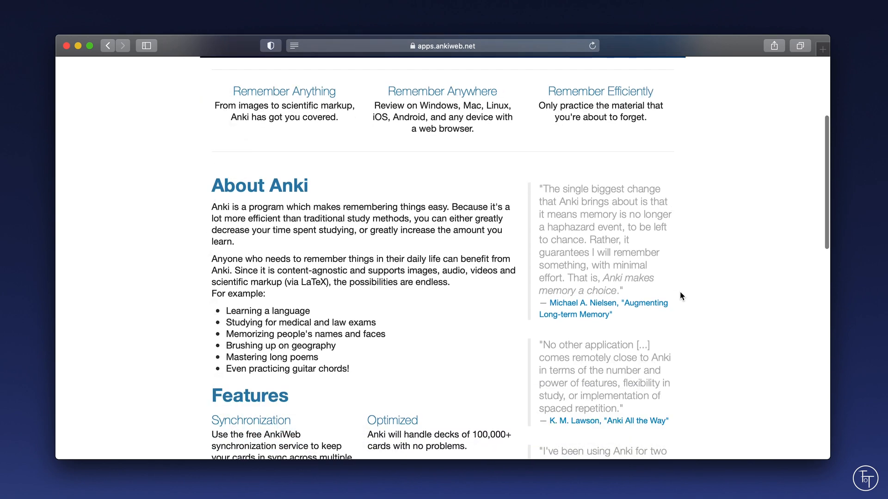
scroll(down, 3)
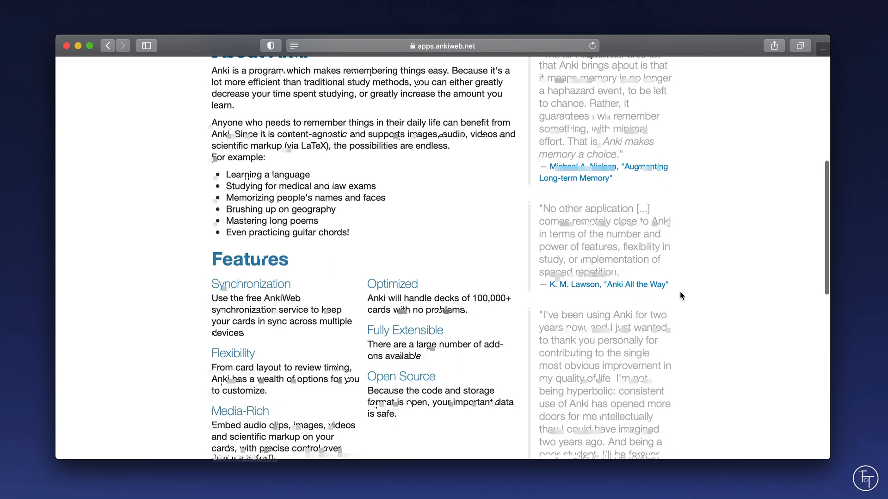
scroll(down, 3)
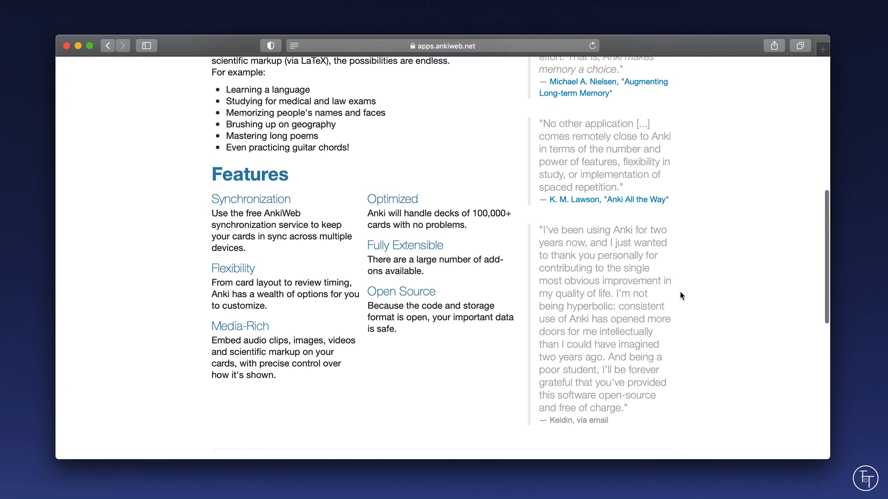
scroll(down, 3)
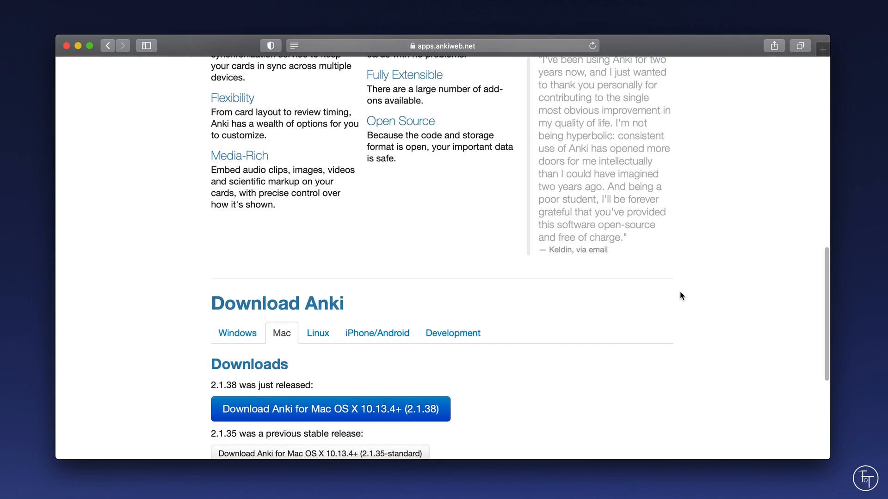
scroll(down, 3)
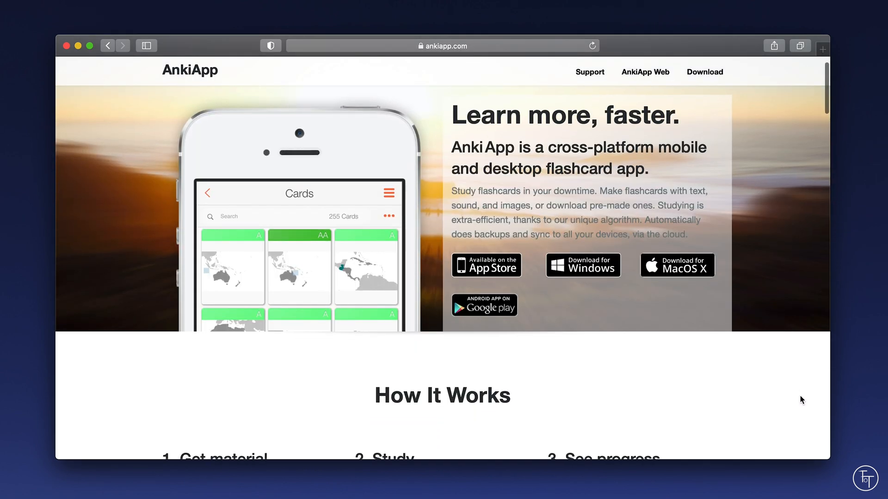
scroll(down, 3)
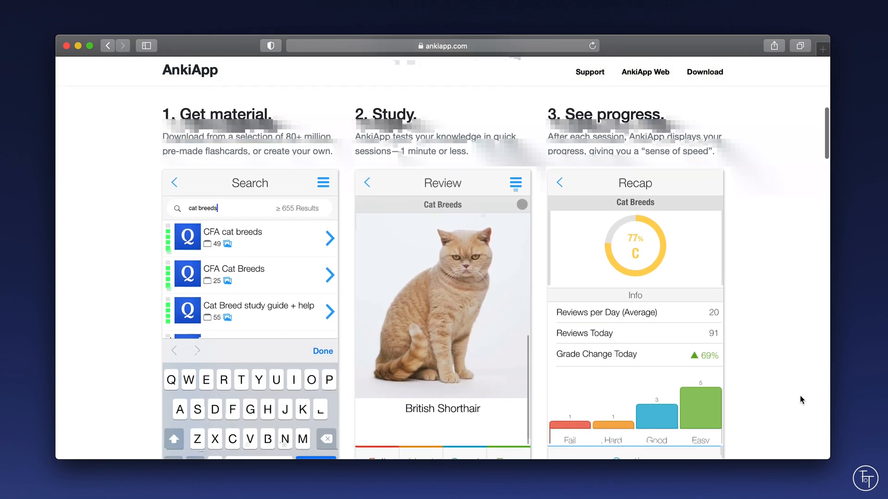
scroll(down, 3)
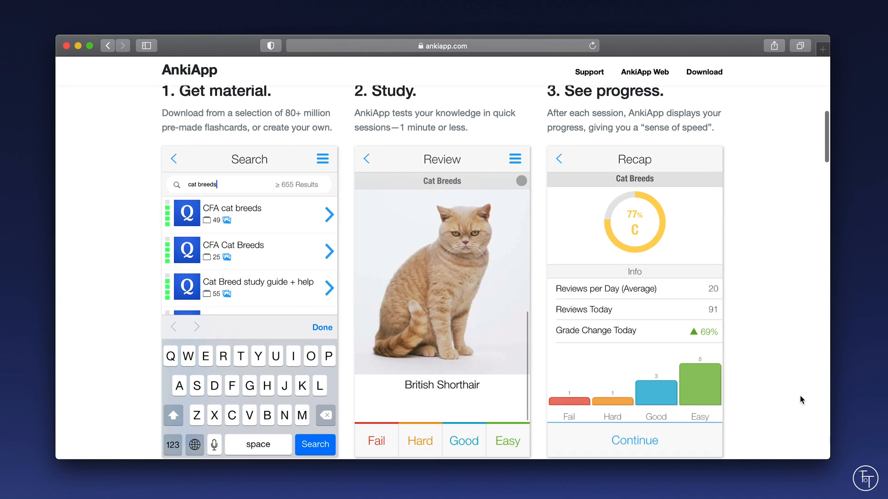
scroll(down, 3)
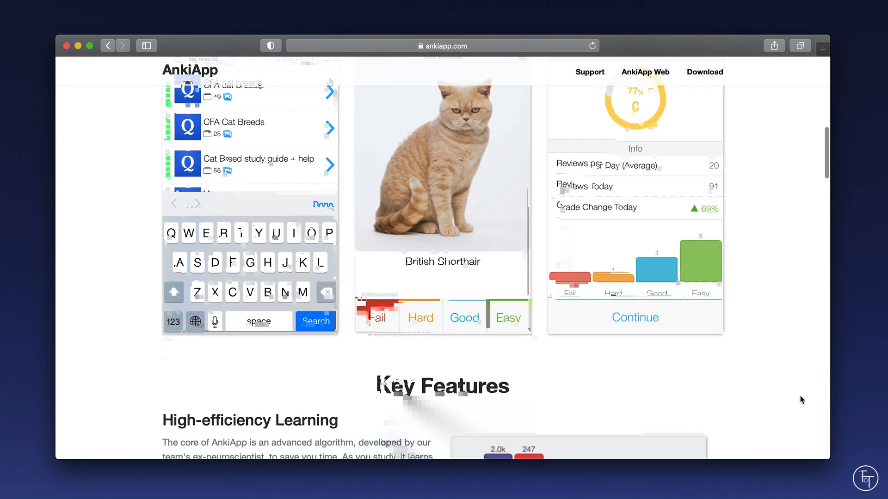
scroll(down, 3)
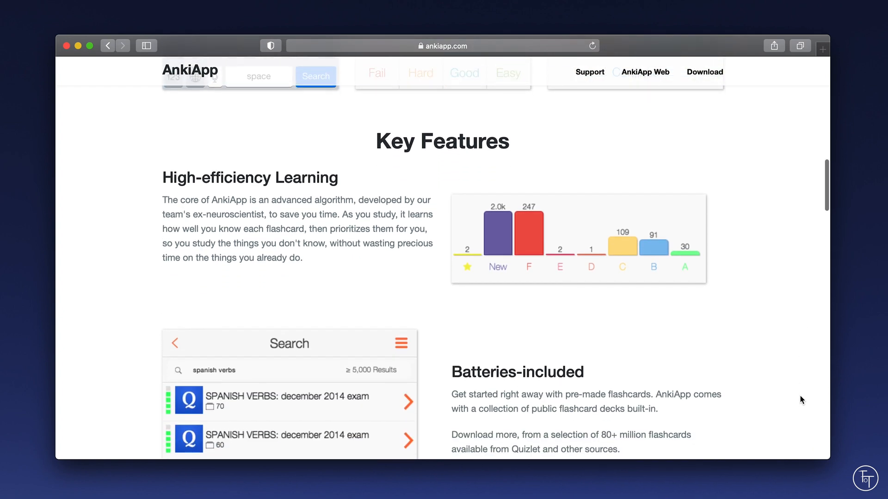
scroll(down, 3)
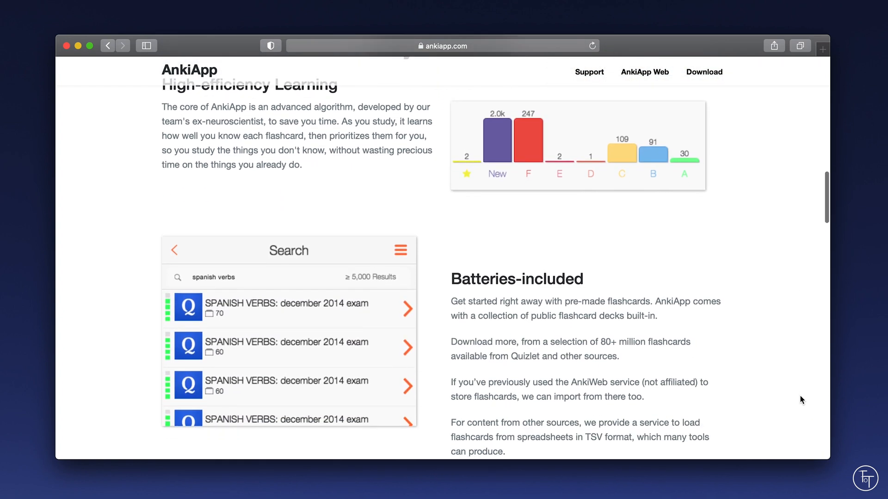
scroll(down, 3)
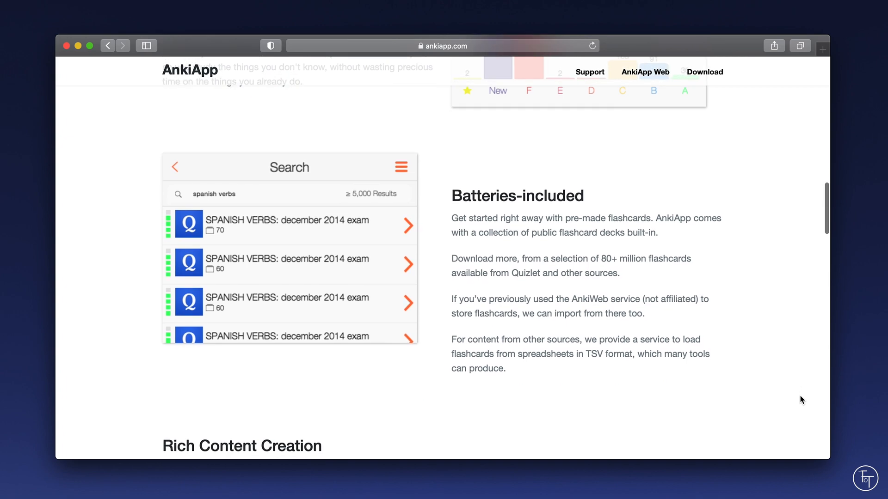
scroll(down, 3)
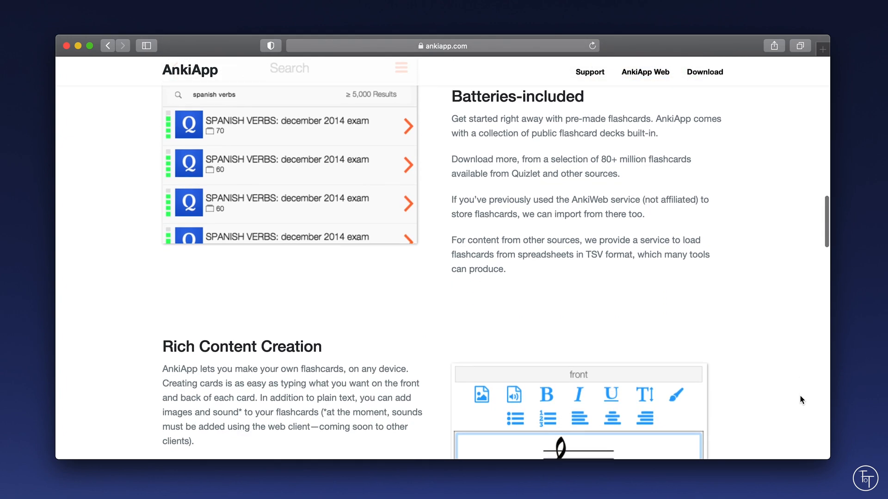
scroll(down, 3)
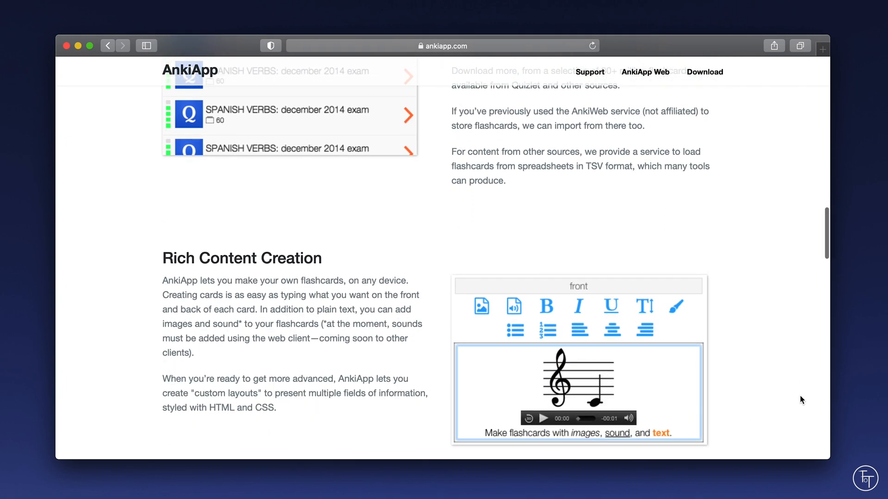
scroll(down, 3)
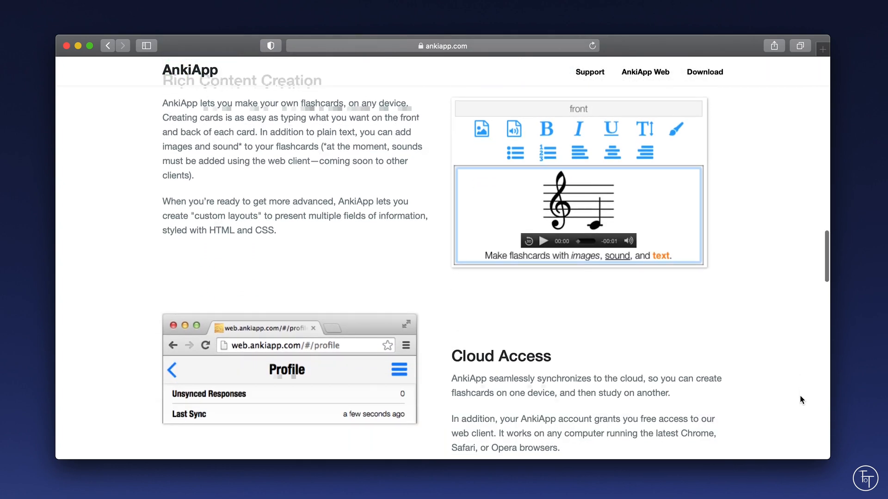
scroll(down, 3)
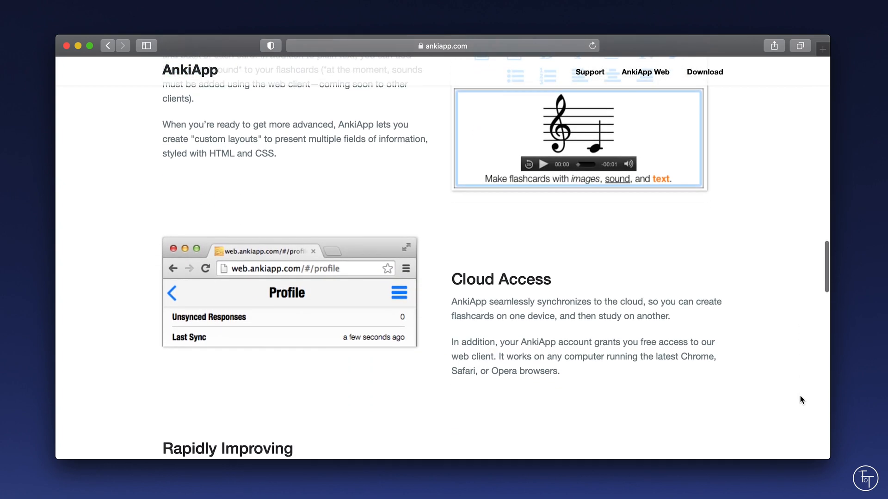
scroll(down, 3)
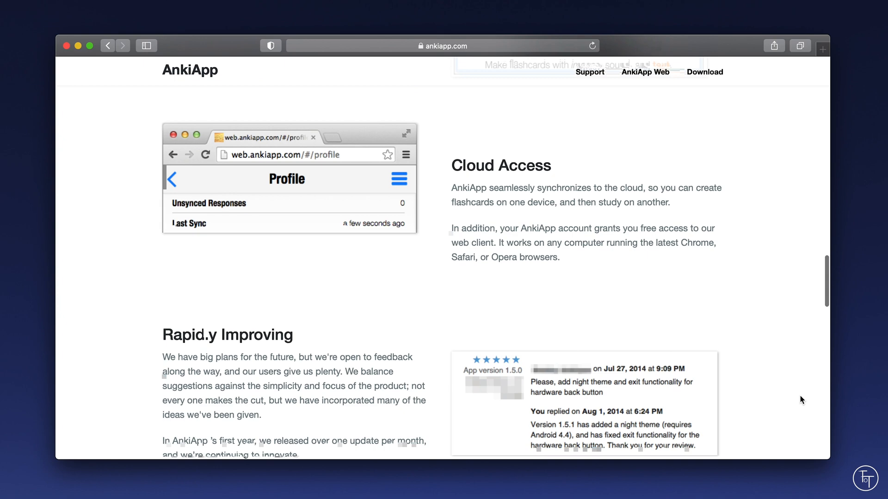
scroll(down, 3)
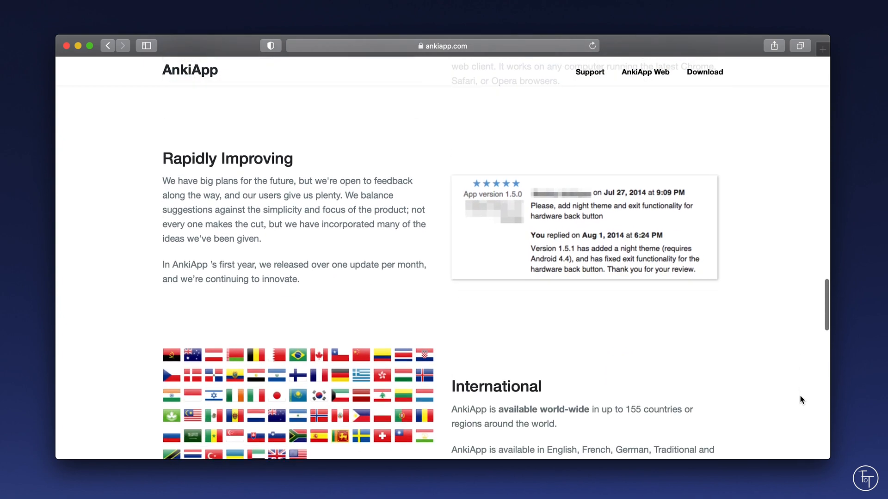
scroll(down, 3)
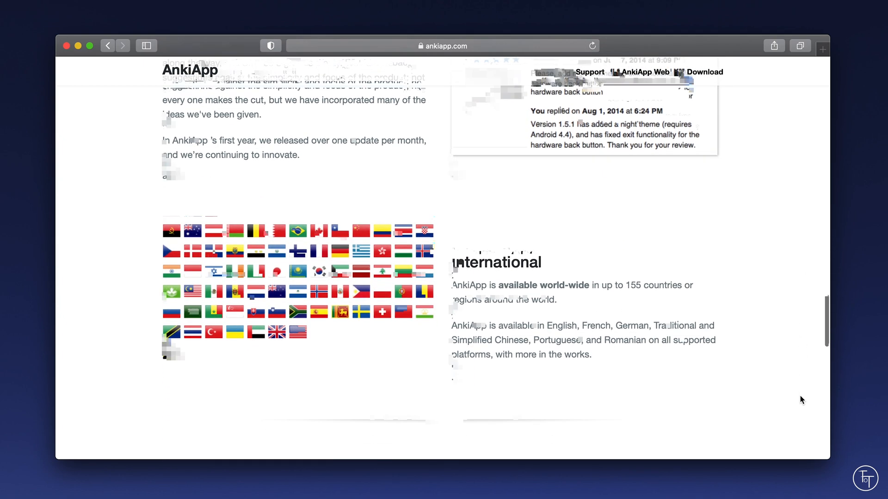
scroll(down, 3)
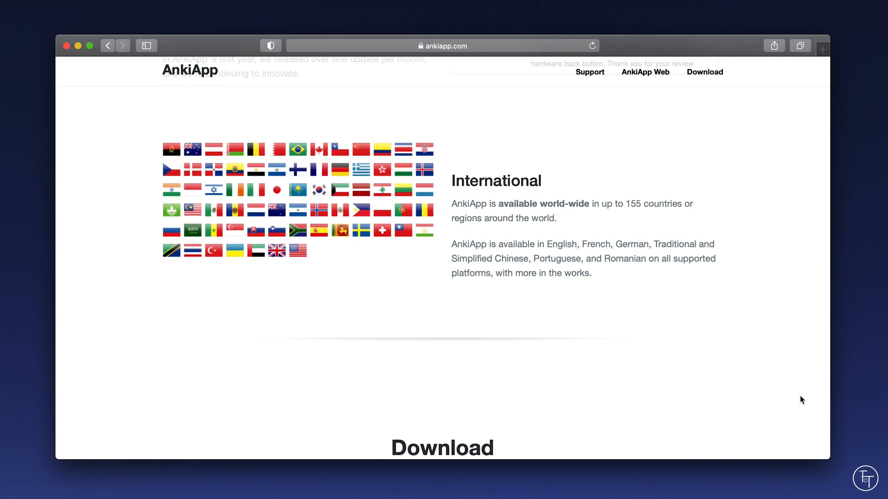